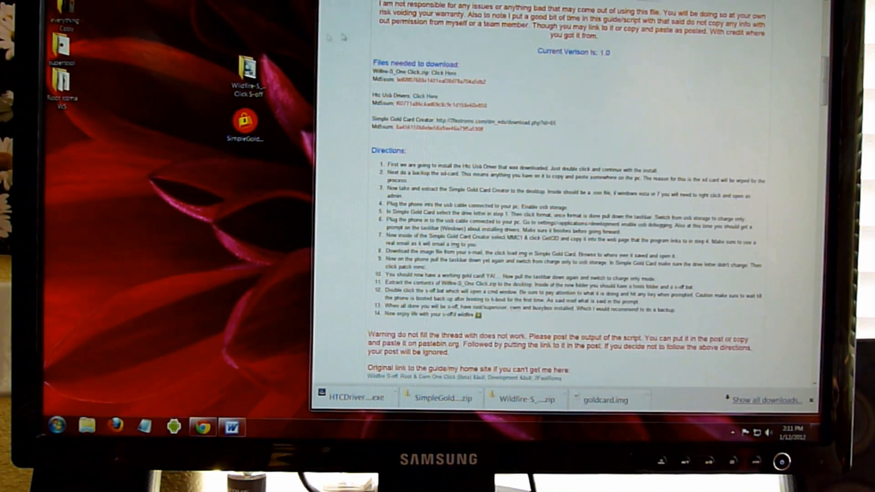
- Run Simple Gold Card Creator as administrator, format the G: SD card, and read its MMC1 reversed CID
double_click(248, 76)
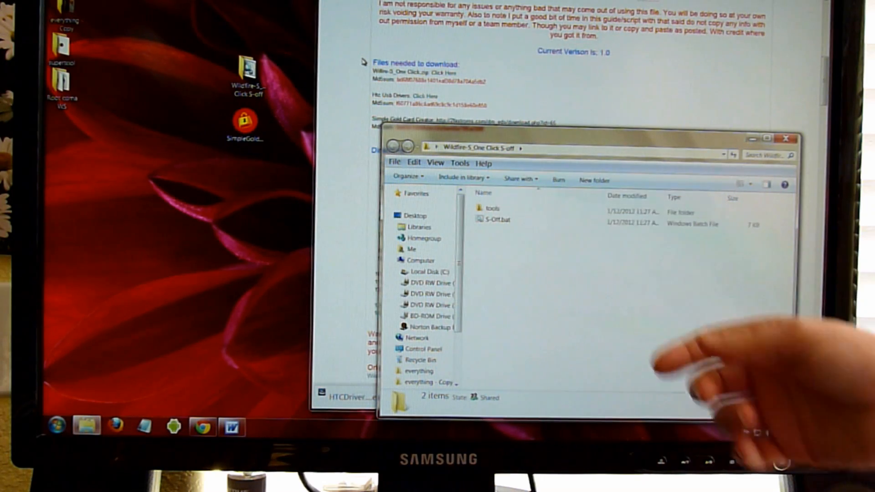
click(785, 139)
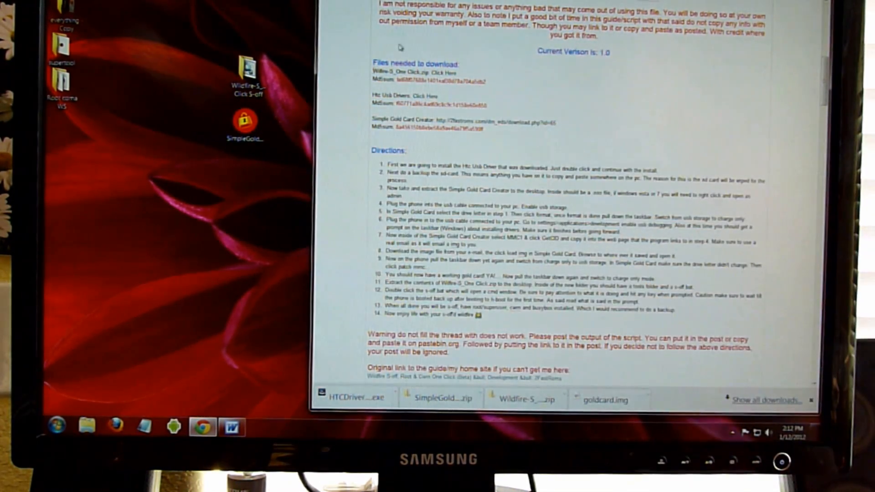
mouse_move(278, 120)
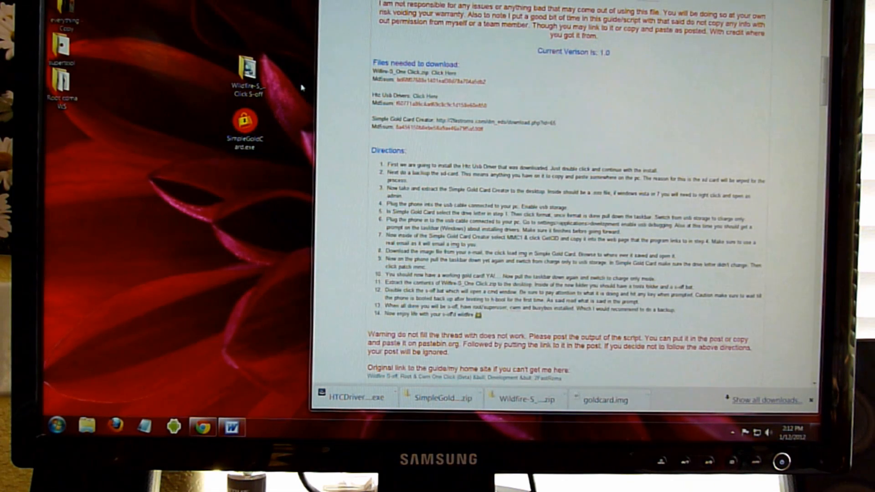
mouse_move(329, 78)
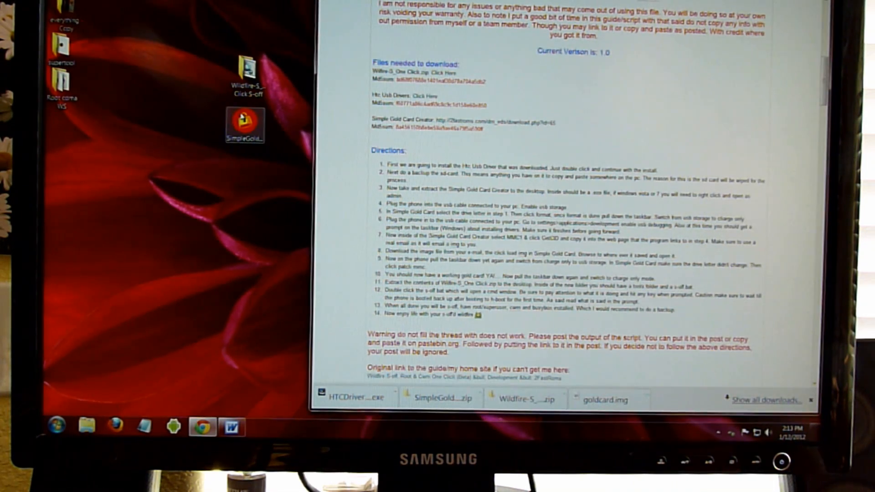
right_click(246, 125)
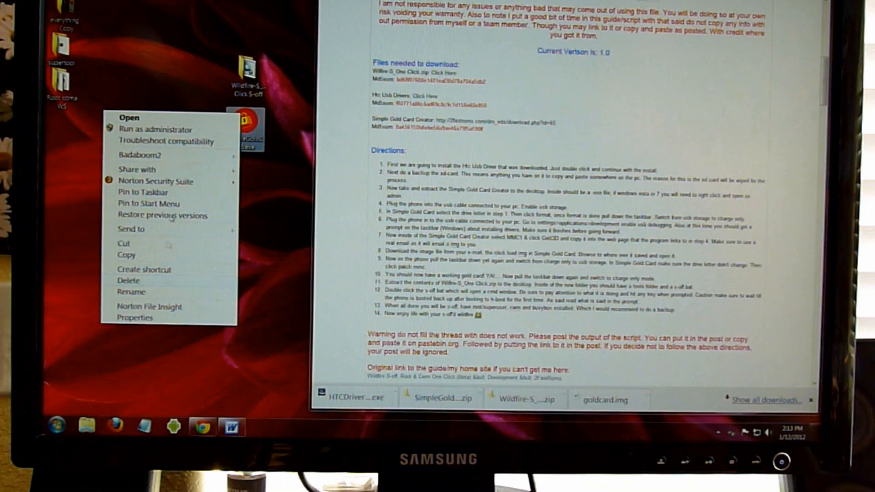
mouse_move(177, 129)
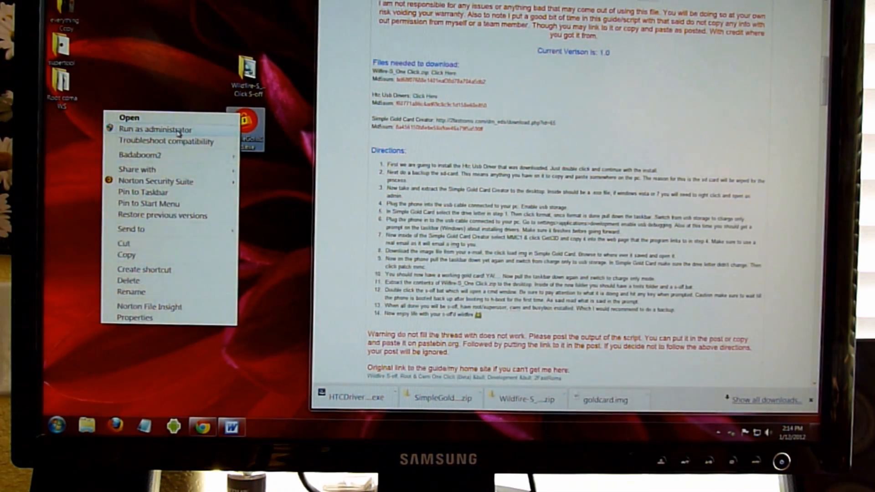
click(153, 129)
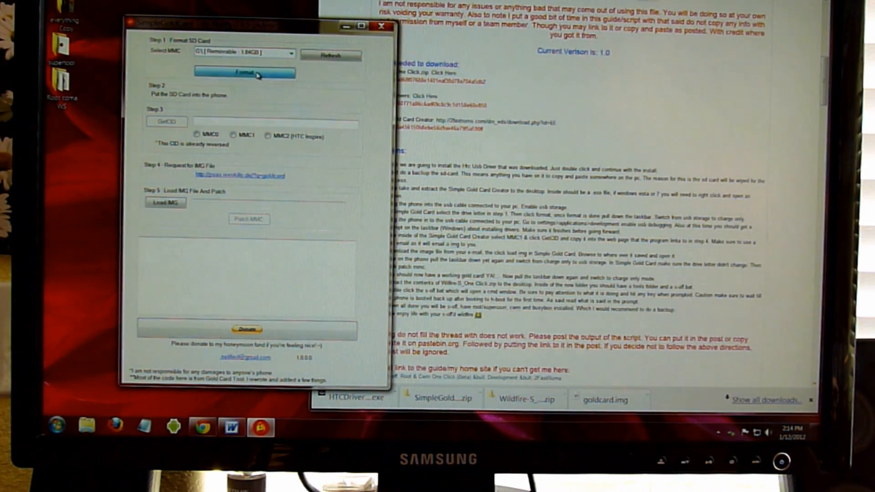
click(244, 72)
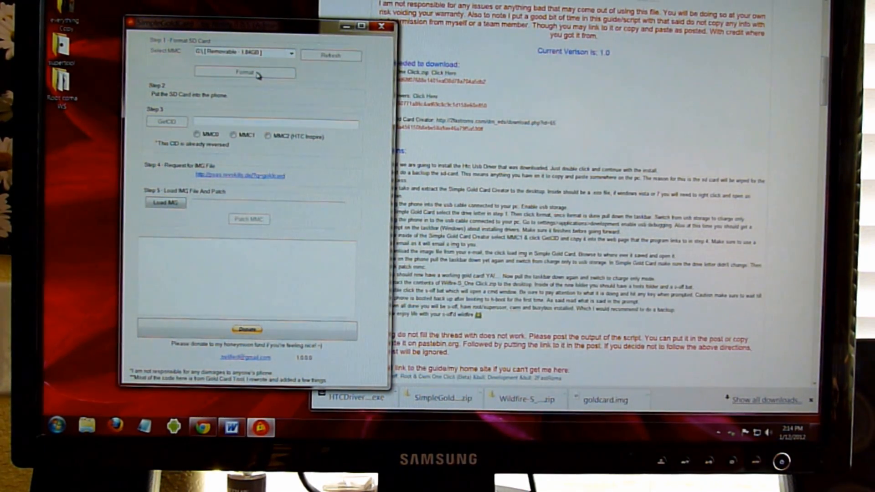
click(244, 72)
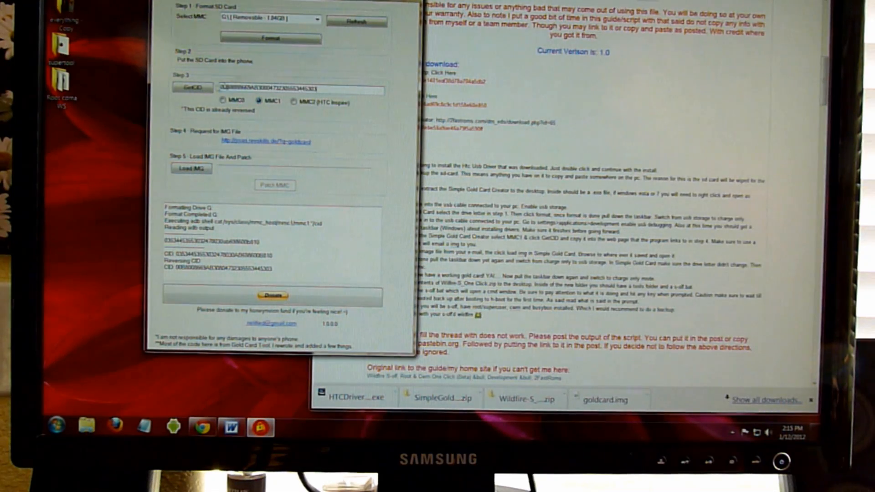
- Open the RevSkills HTC goldcard generator page via the Step 4 link
click(192, 87)
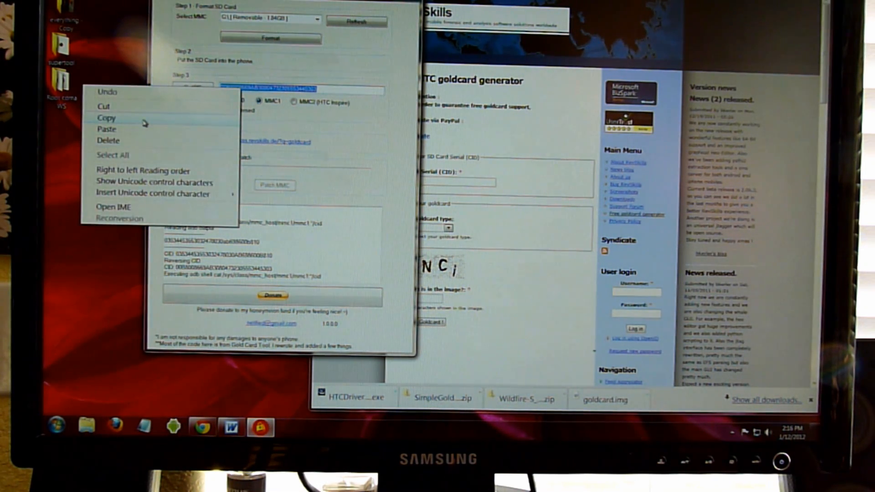
- Paste the reversed CID into the SD Card Serial field with Android as goldcard type
click(106, 118)
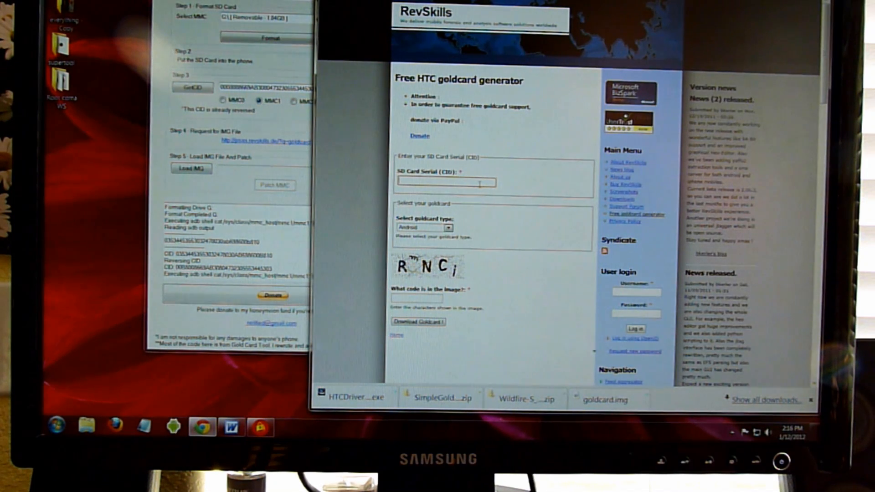
right_click(446, 182)
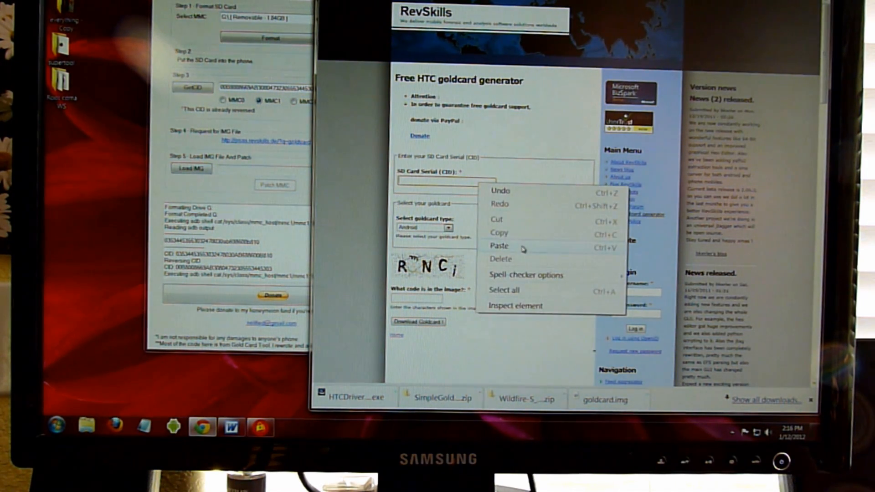
click(500, 245)
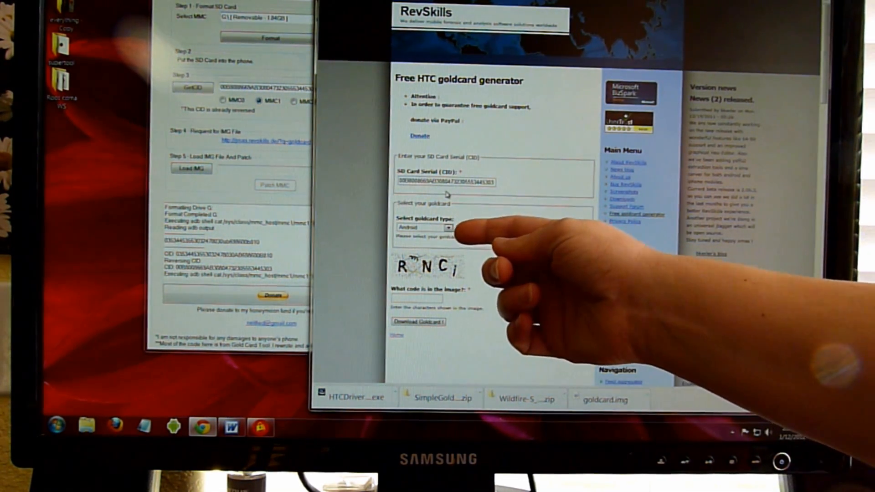
click(446, 227)
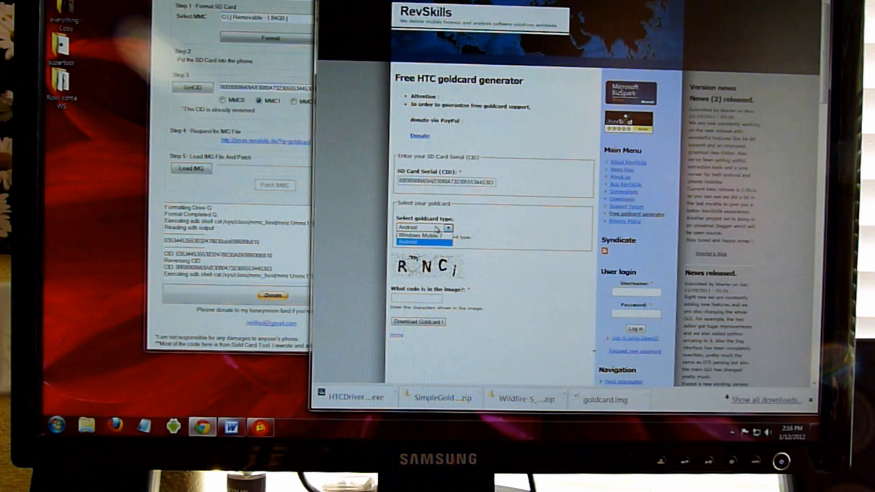
click(407, 243)
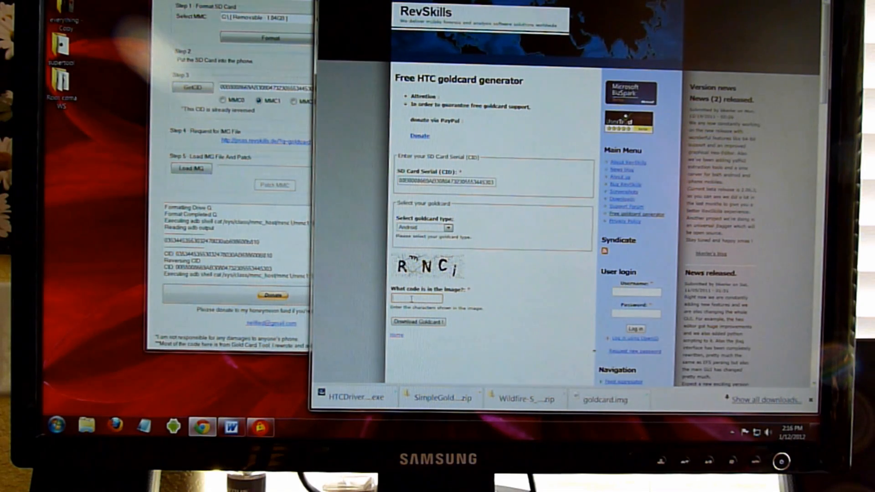
- Enter the captcha 'rnci' and download goldcard.img
text(rnci)
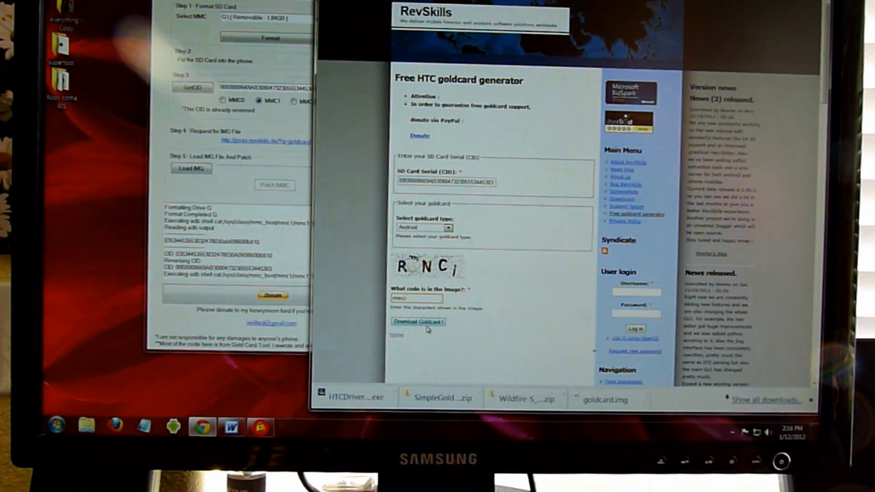
click(417, 332)
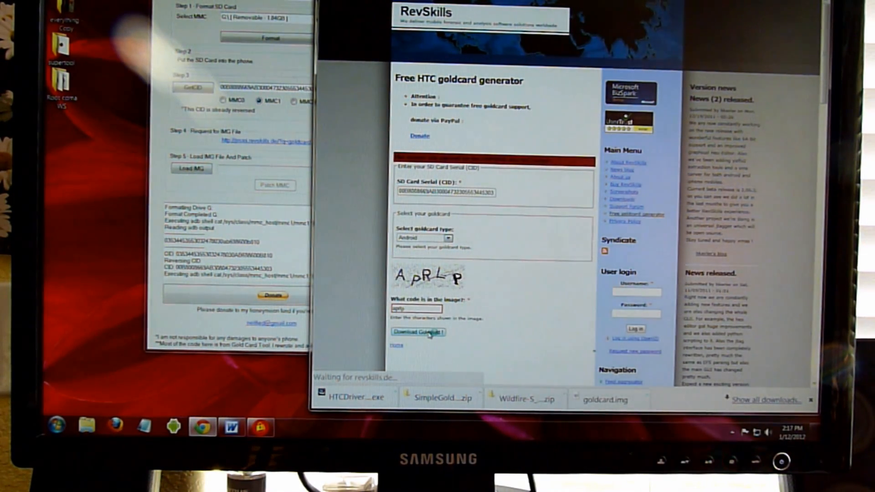
click(418, 333)
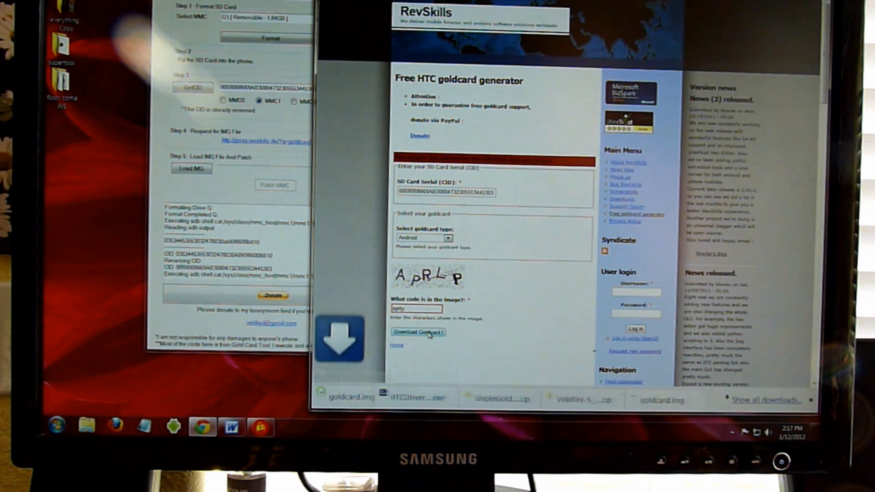
click(417, 332)
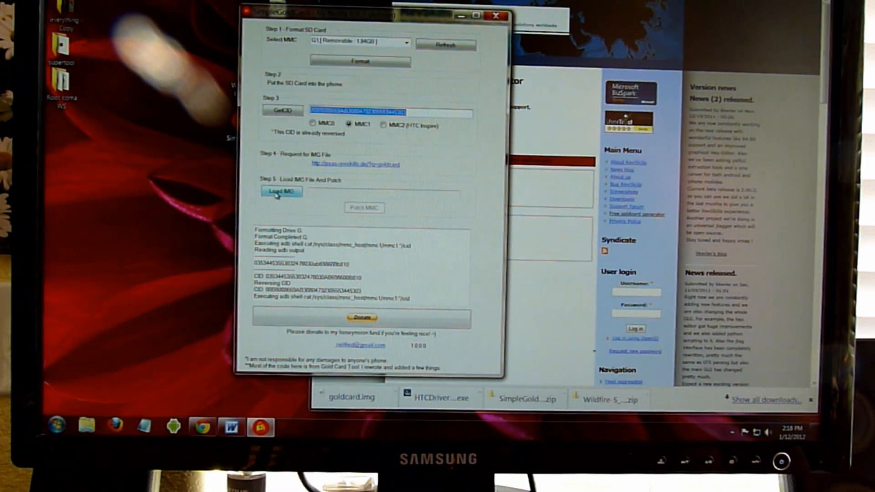
- Load goldcard.img from the Desktop and patch it onto the G: SD card, confirming the prompt
click(281, 192)
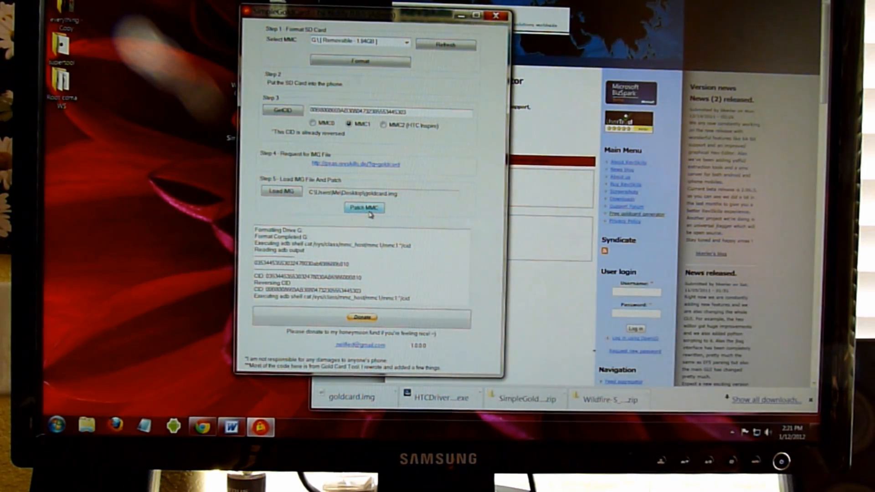
click(363, 208)
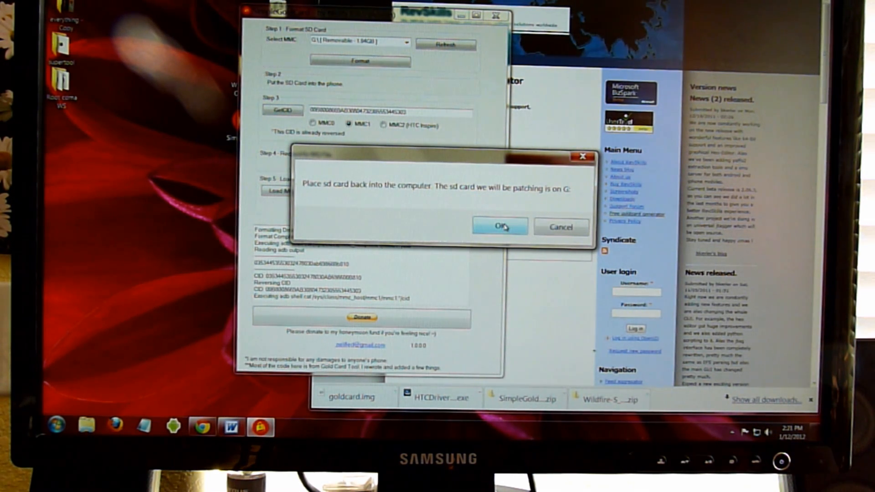
click(499, 227)
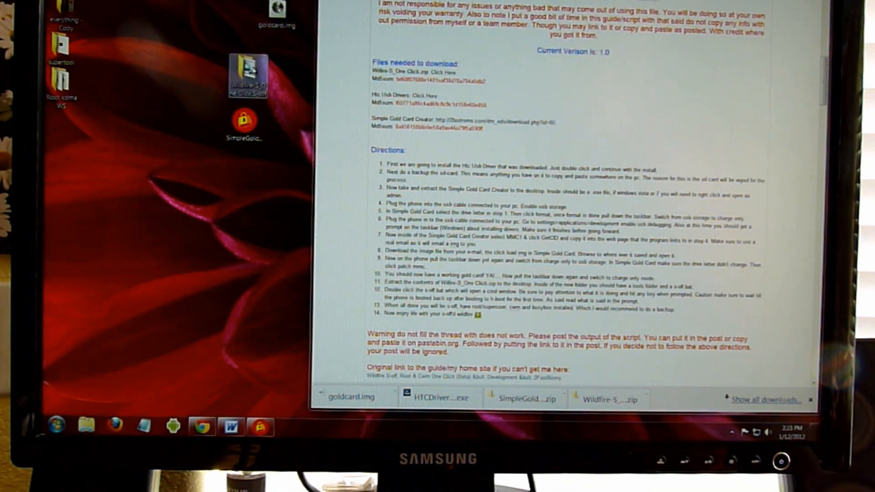
- Run S-Off.bat from the Wildfire-S One Click S-off folder, allowing it past the security warning
double_click(246, 67)
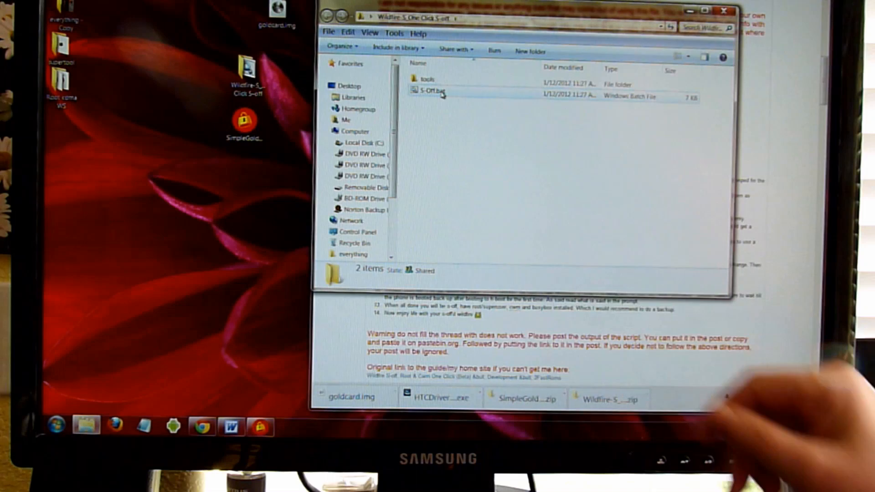
double_click(433, 92)
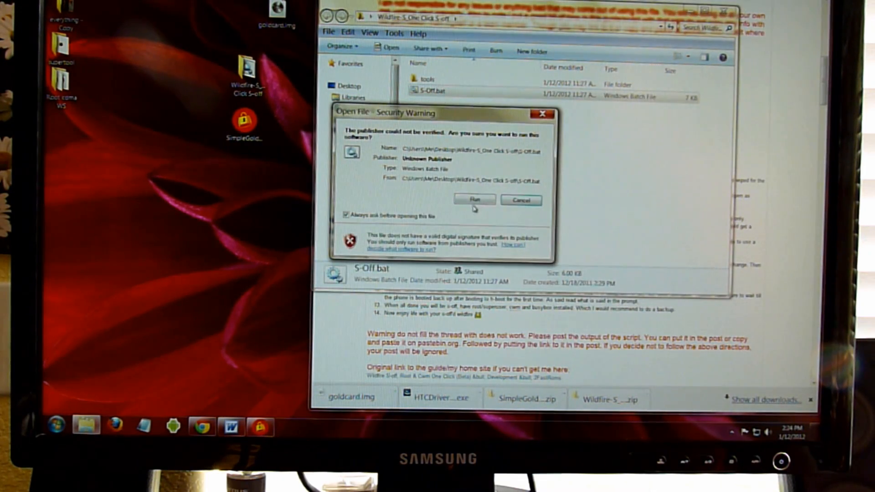
click(474, 200)
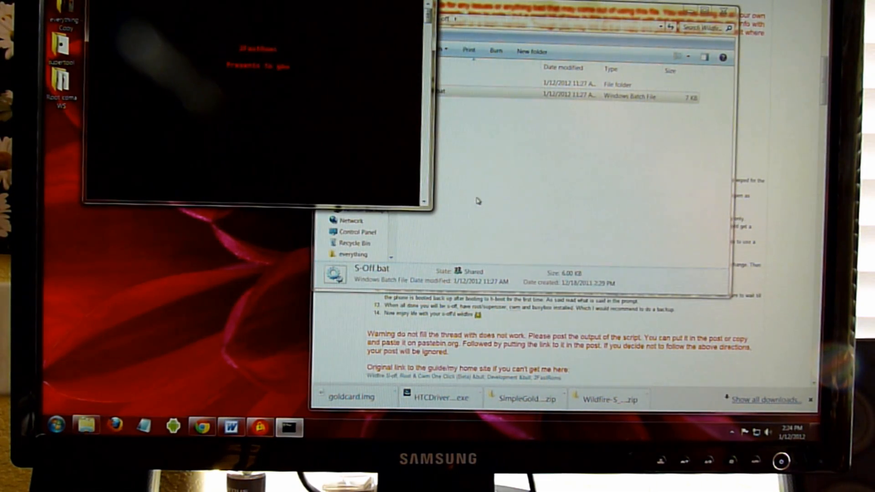